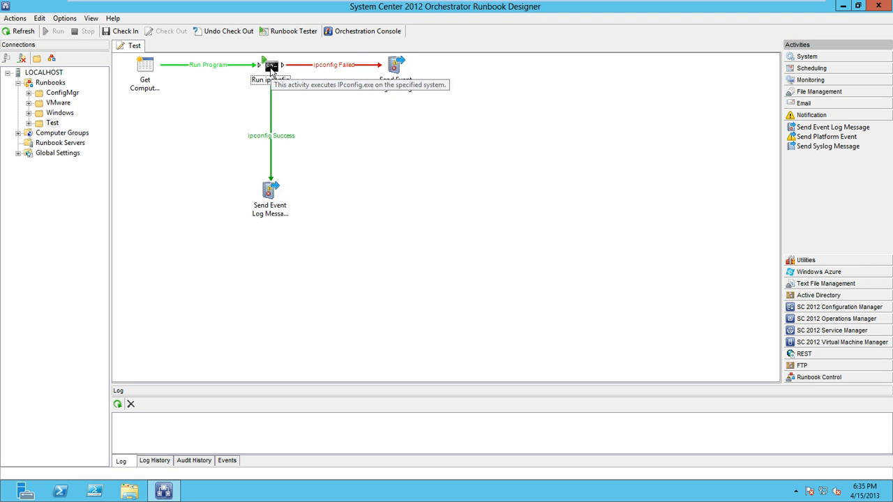
# Launch the Test runbook in Runbook Tester from the Designer toolbar.
pyautogui.click(271, 66)
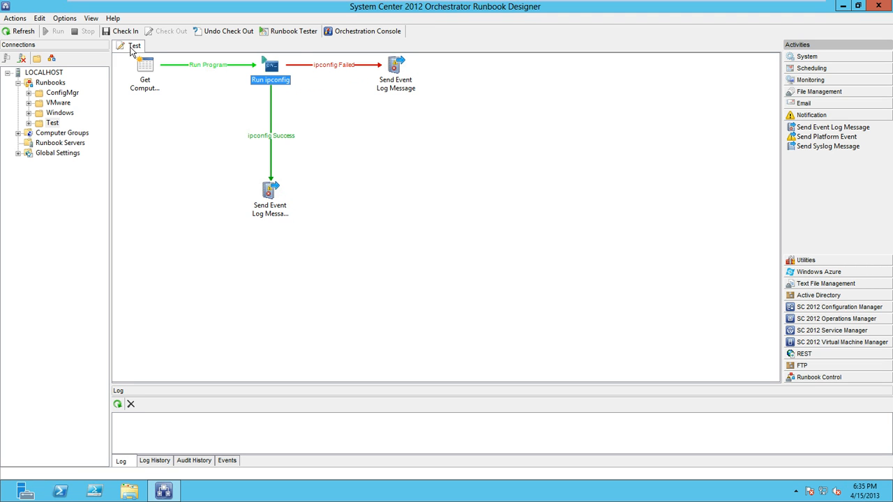
pyautogui.moveTo(288, 31)
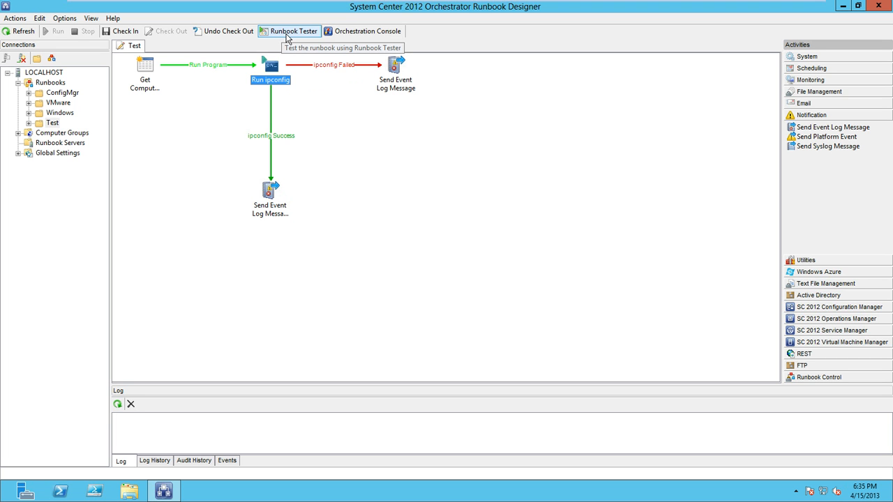
pyautogui.click(289, 31)
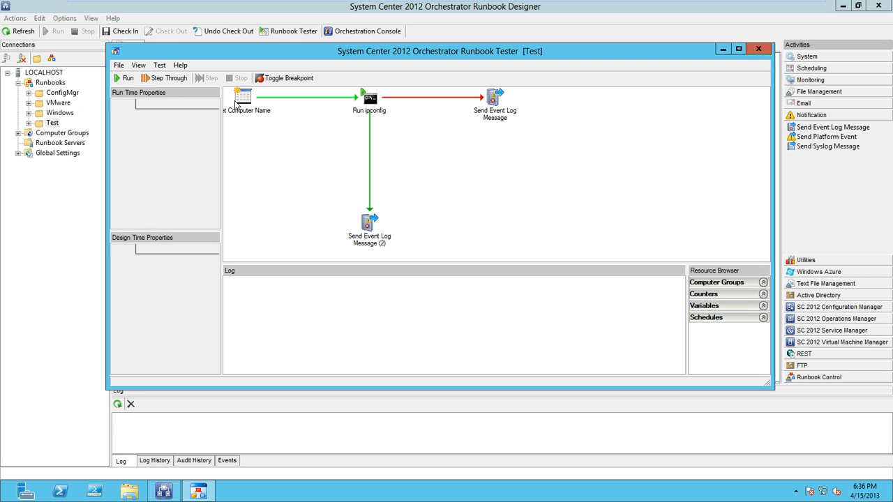
pyautogui.moveTo(279, 123)
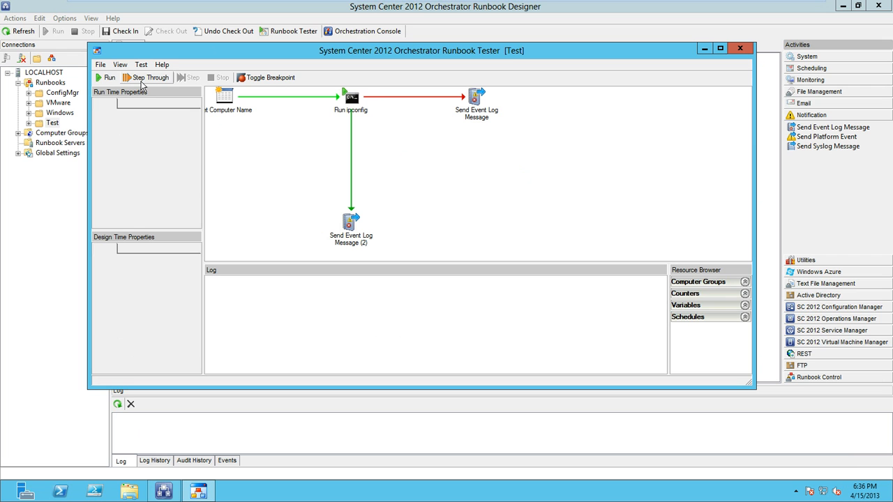
pyautogui.moveTo(162, 82)
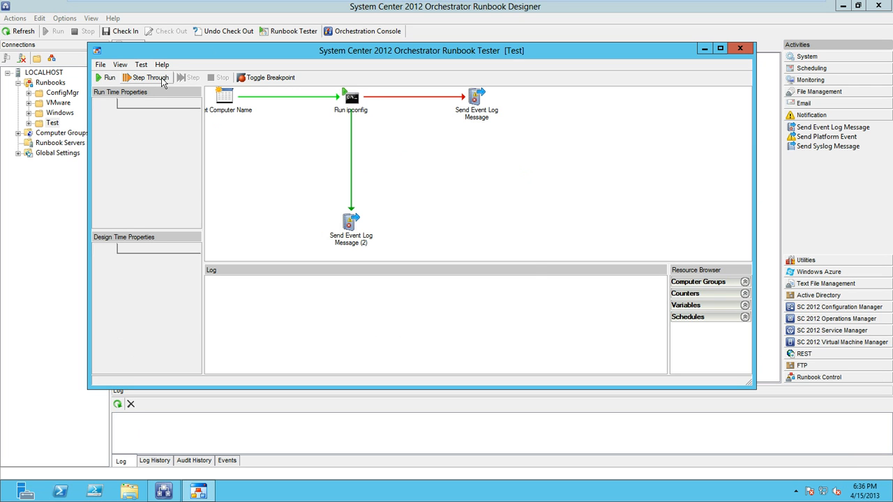
# Begin a Step Through run with the ComputerName parameter set to scorch01.
pyautogui.click(108, 79)
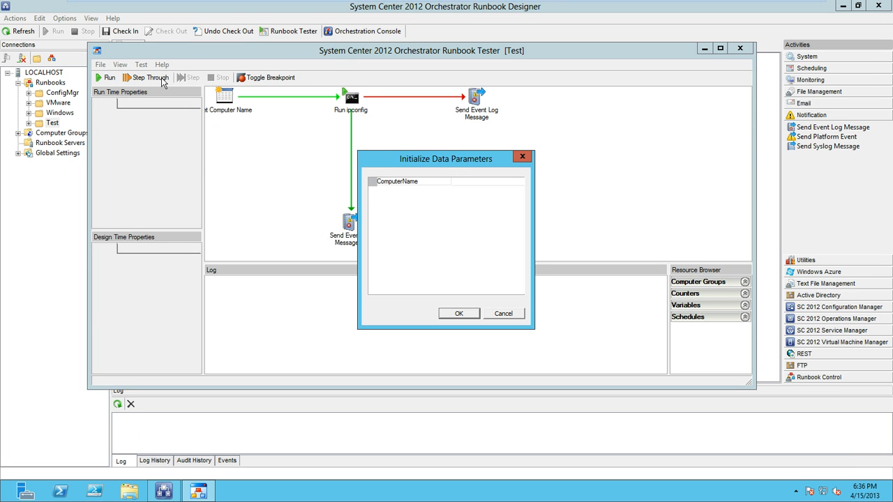
pyautogui.moveTo(411, 160)
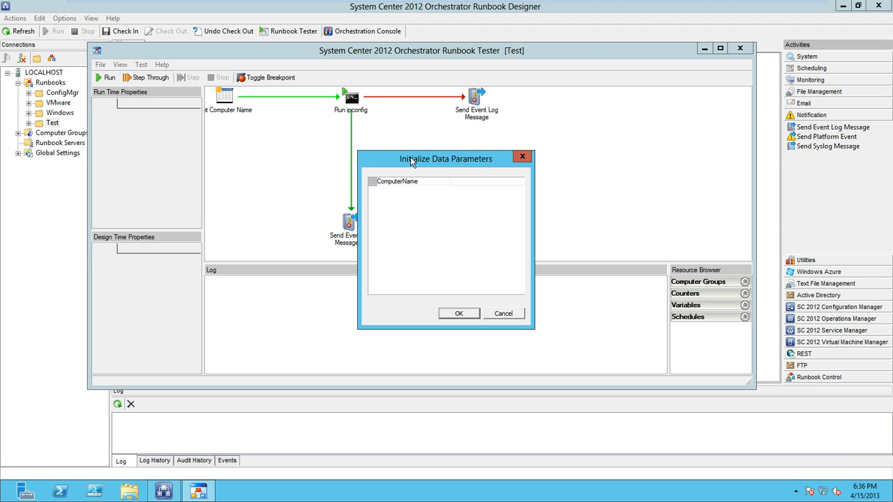
pyautogui.moveTo(447, 159); pyautogui.dragTo(484, 137)
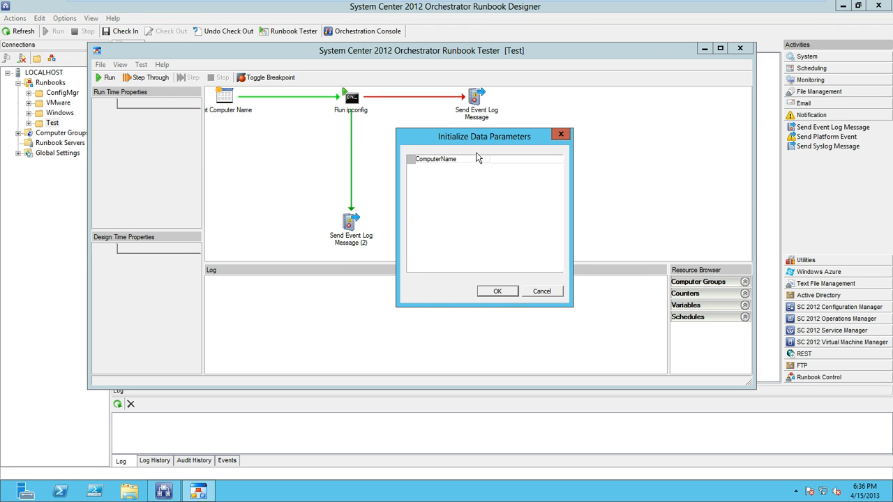
pyautogui.click(446, 159)
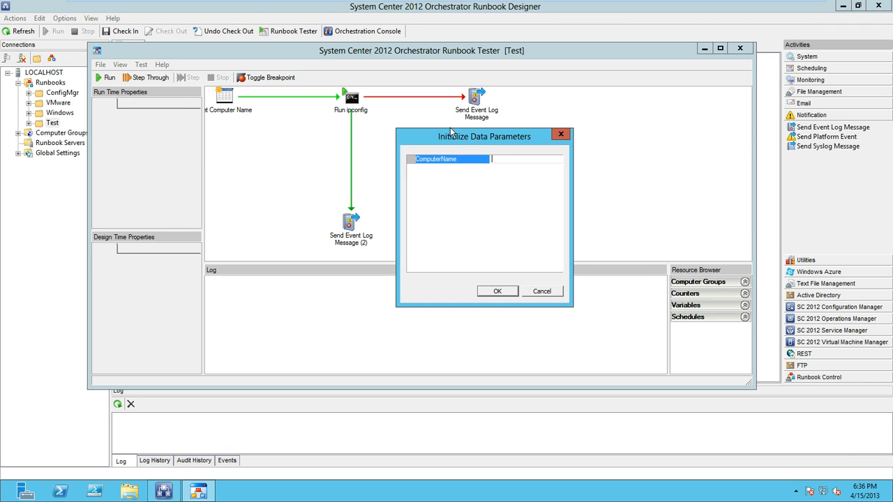
pyautogui.moveTo(484, 137); pyautogui.dragTo(503, 101)
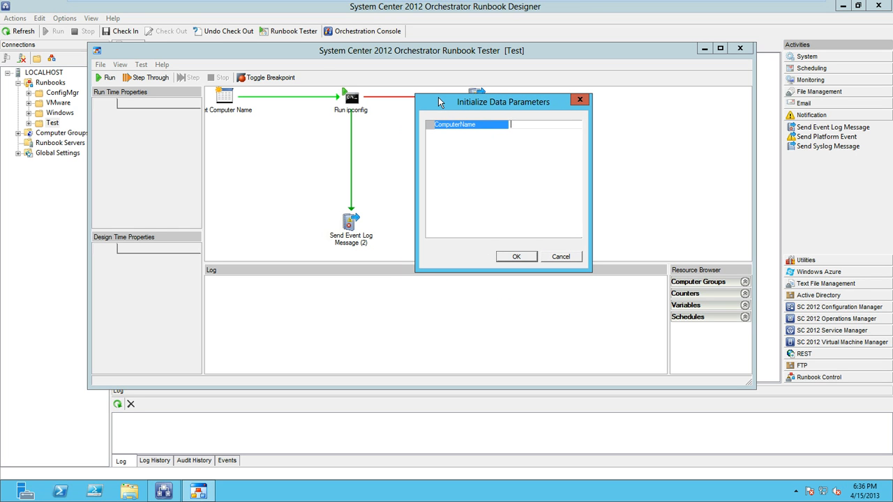
pyautogui.moveTo(226, 106)
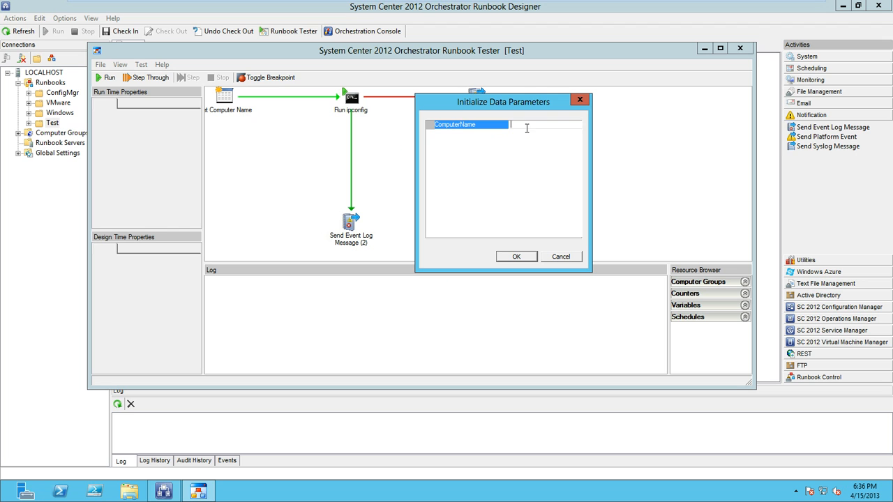
pyautogui.write('scorch01')
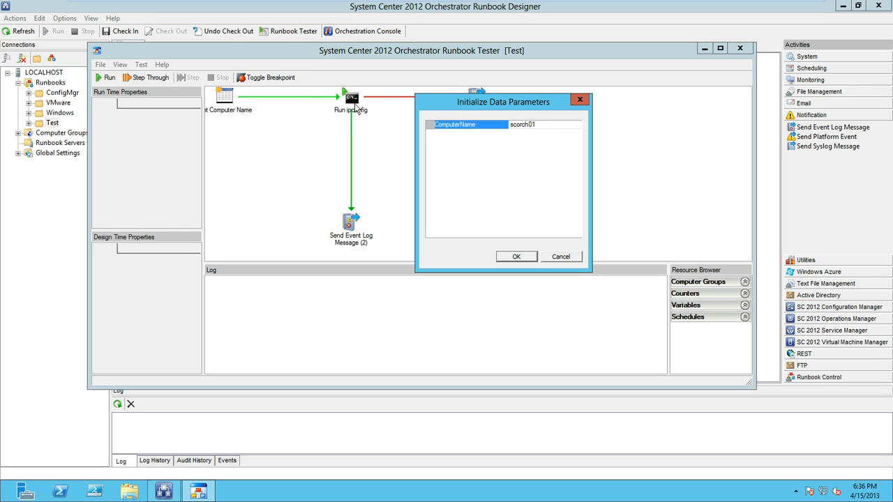
pyautogui.moveTo(529, 286)
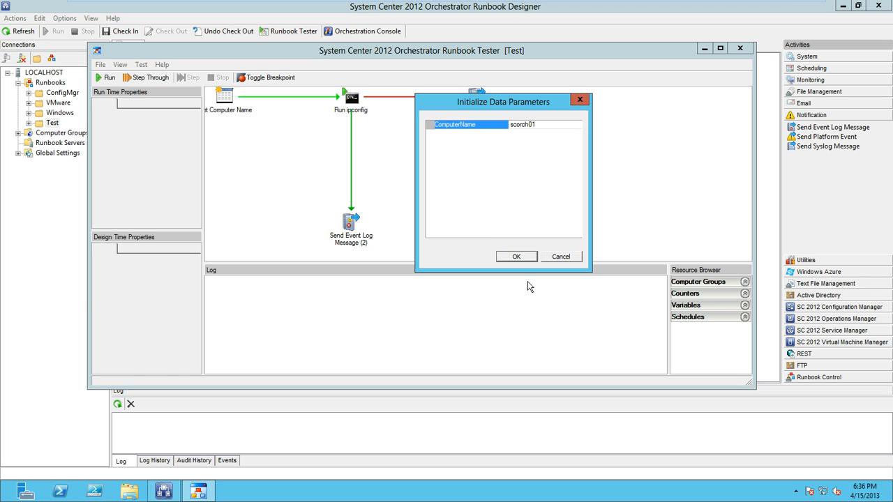
pyautogui.click(516, 256)
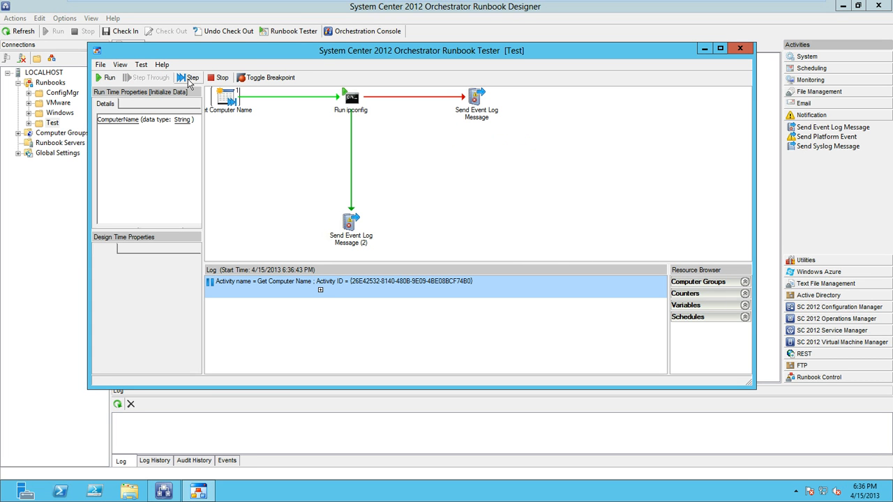
# Step through Get Computer Name, Run ipconfig and Send Event Log Message (2) to a success status.
pyautogui.click(193, 79)
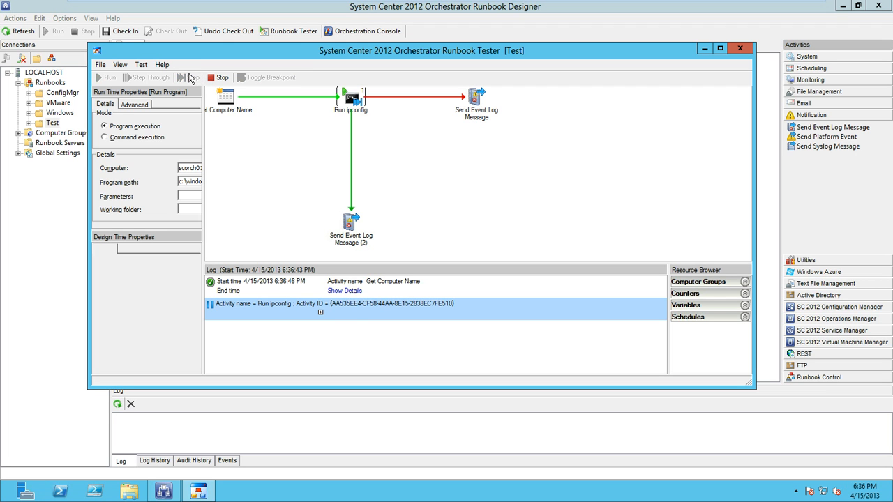
pyautogui.click(182, 78)
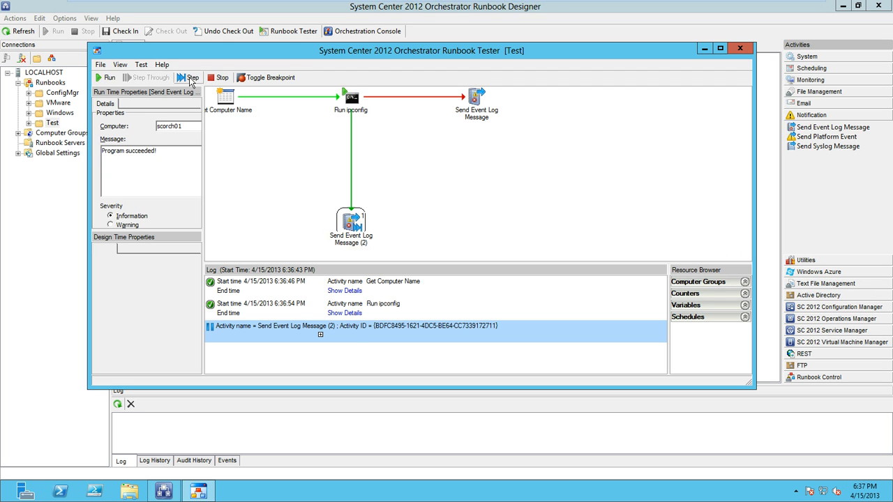
pyautogui.click(190, 79)
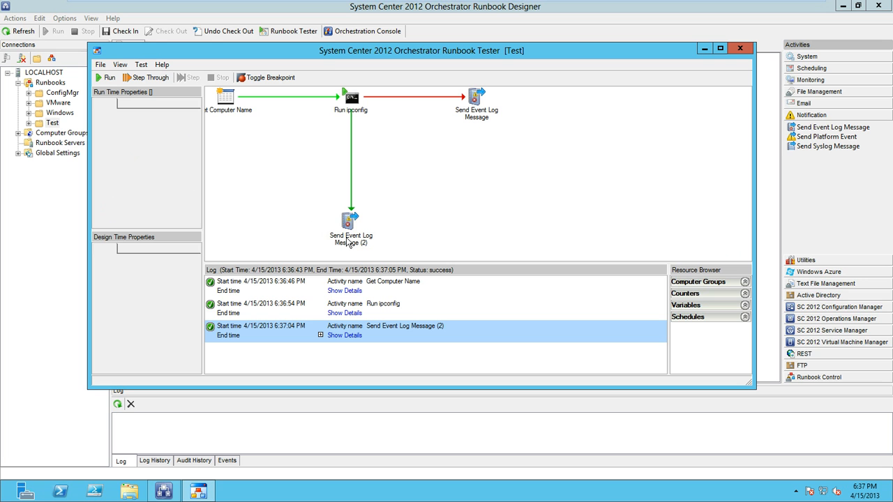
pyautogui.moveTo(338, 204)
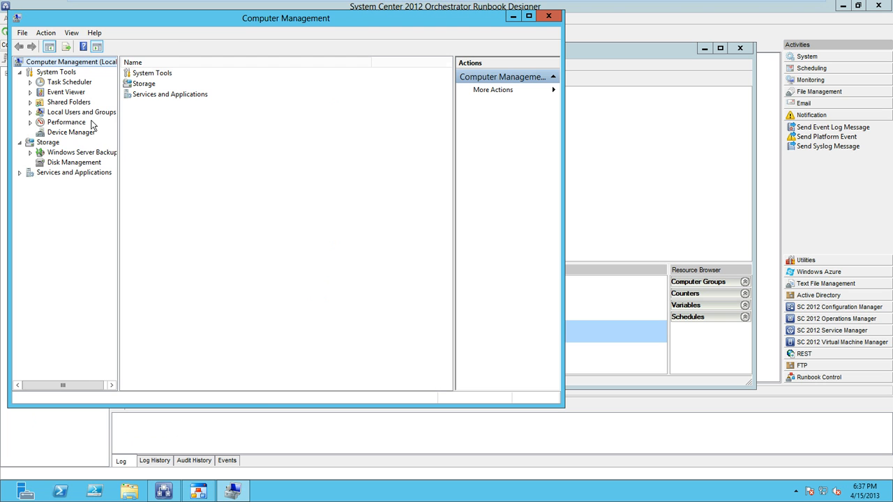
# View the Application log's Orchestrator Runbook event 'Program succeeded!' and return to Runbook Designer.
pyautogui.click(32, 92)
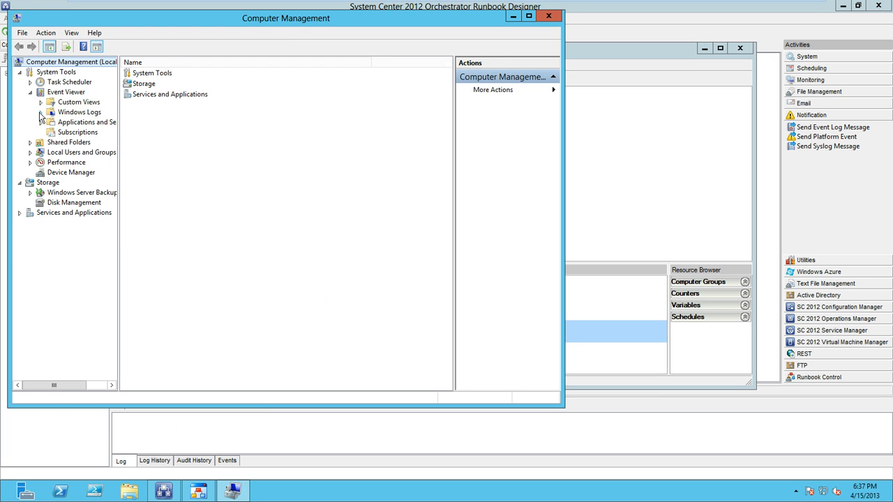
pyautogui.click(86, 123)
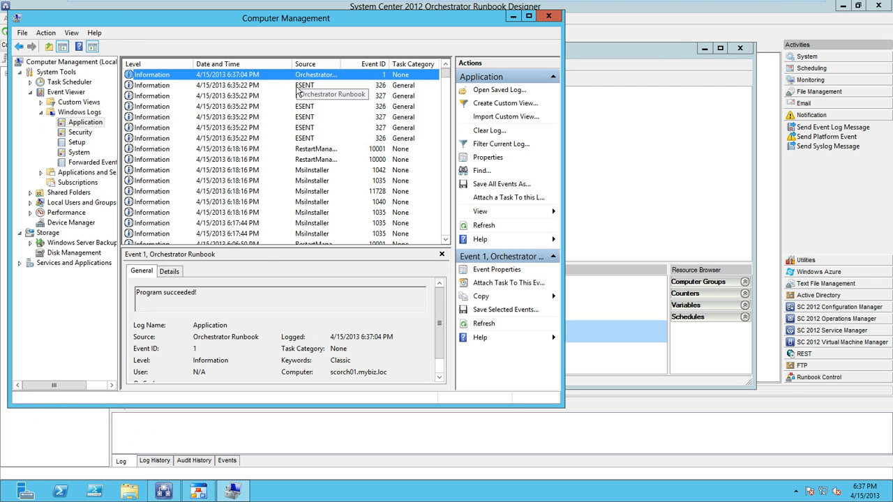
pyautogui.doubleClick(165, 293)
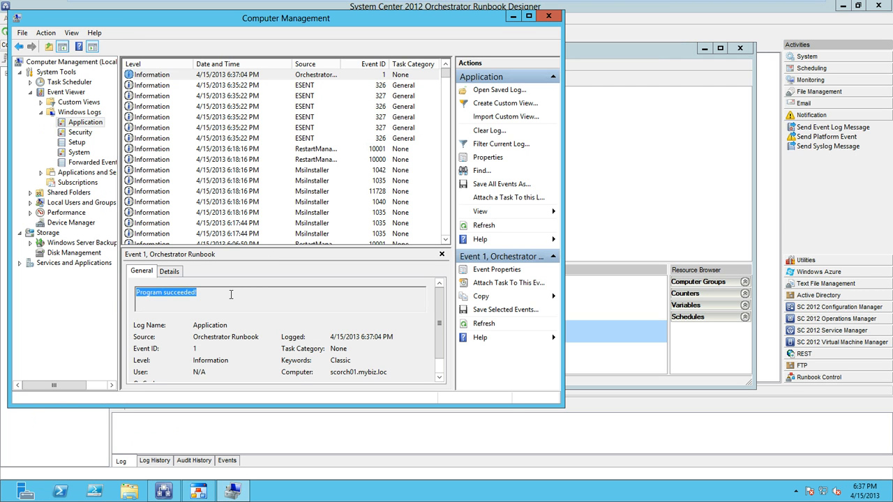
pyautogui.press('alt+tab')
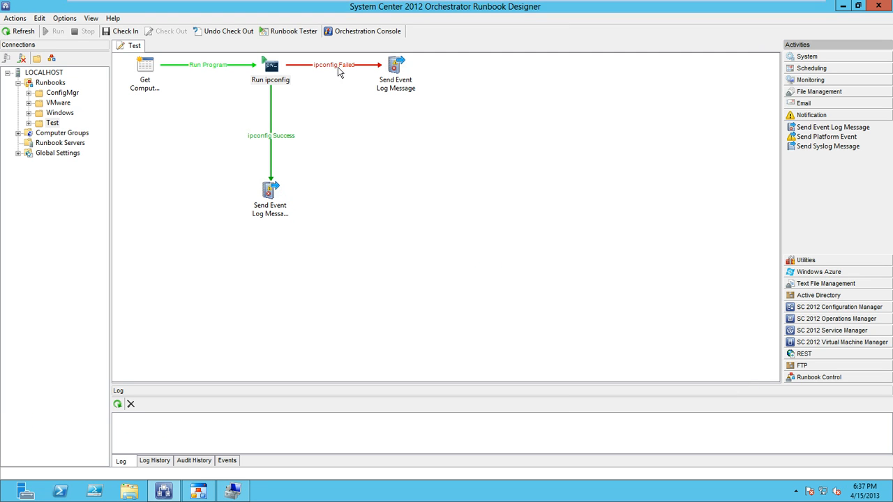
# Change Run ipconfig's program path to c:\windows\system32\ipconfig2.exe in its properties.
pyautogui.rightClick(271, 66)
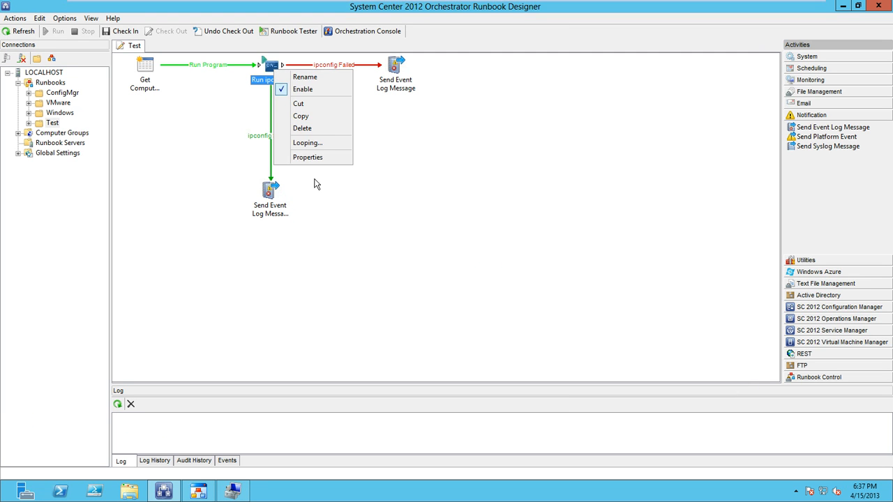
pyautogui.click(307, 156)
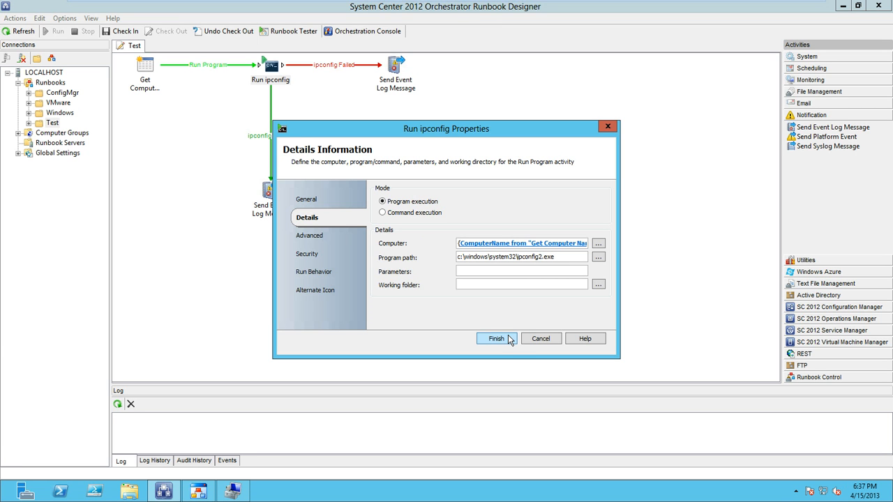
pyautogui.click(497, 339)
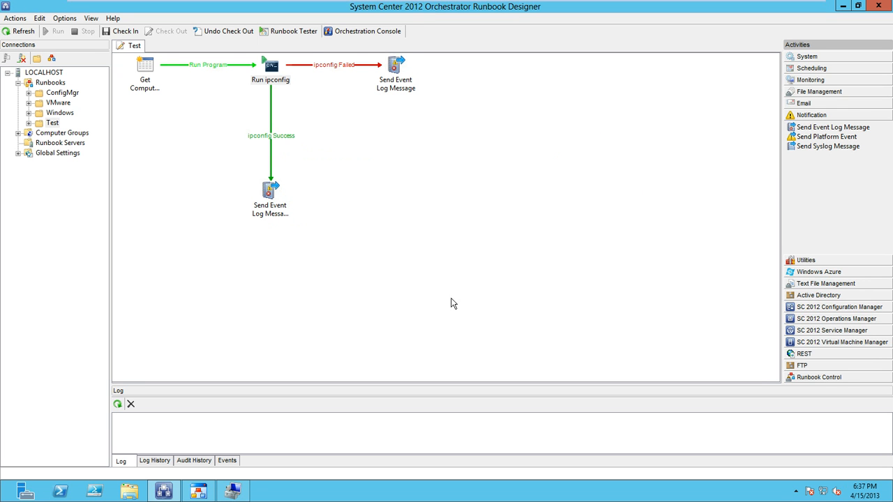
pyautogui.moveTo(289, 31)
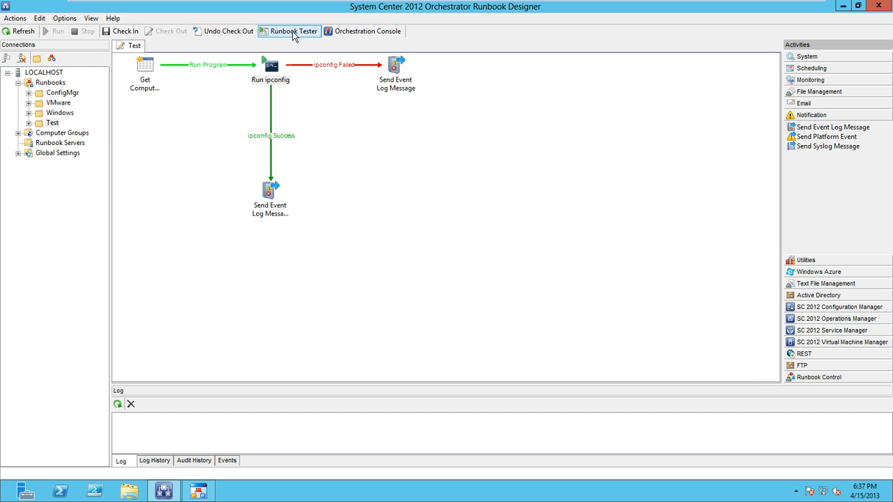
# Start a new Step Through with ComputerName scorch01 and run Get Computer Name.
pyautogui.click(289, 31)
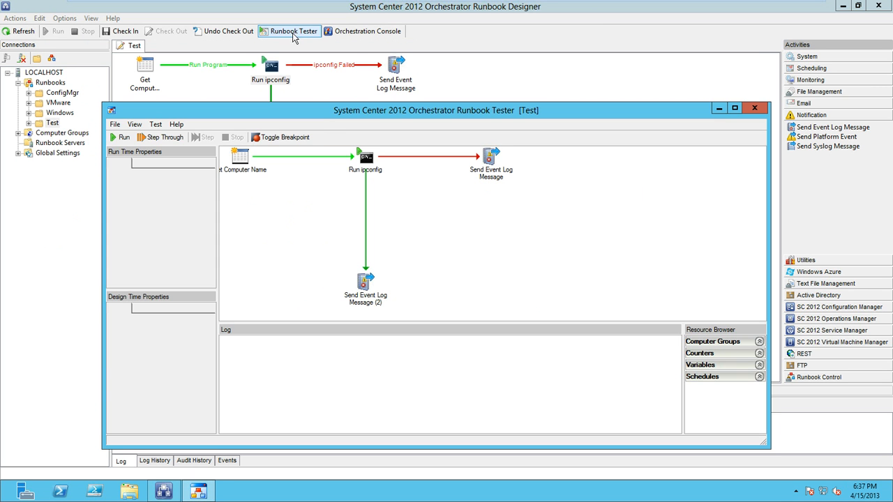
pyautogui.click(120, 137)
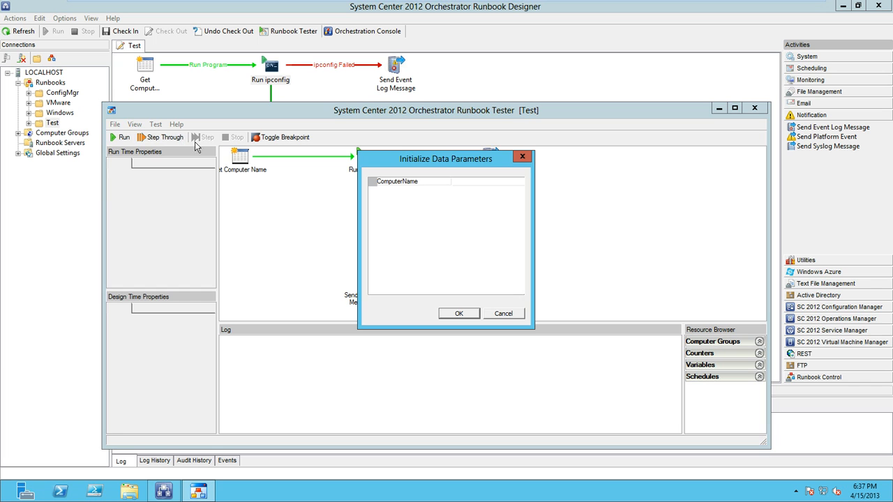
pyautogui.write('scorch0')
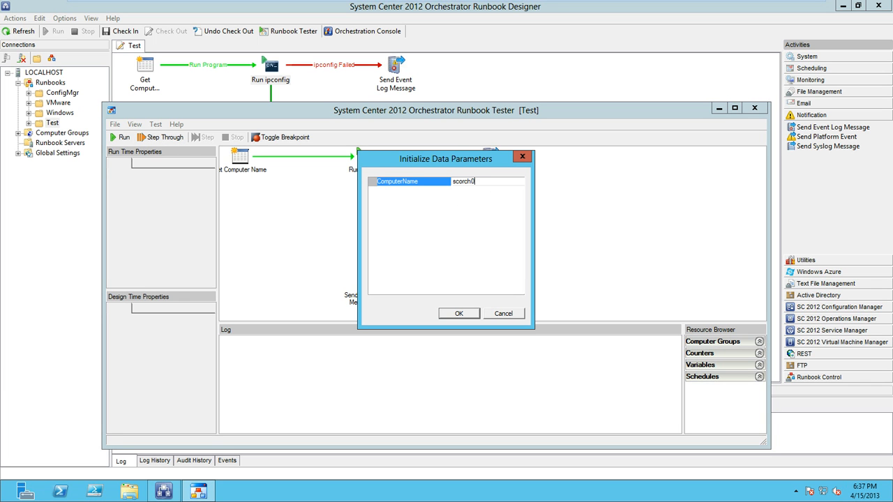
pyautogui.click(457, 313)
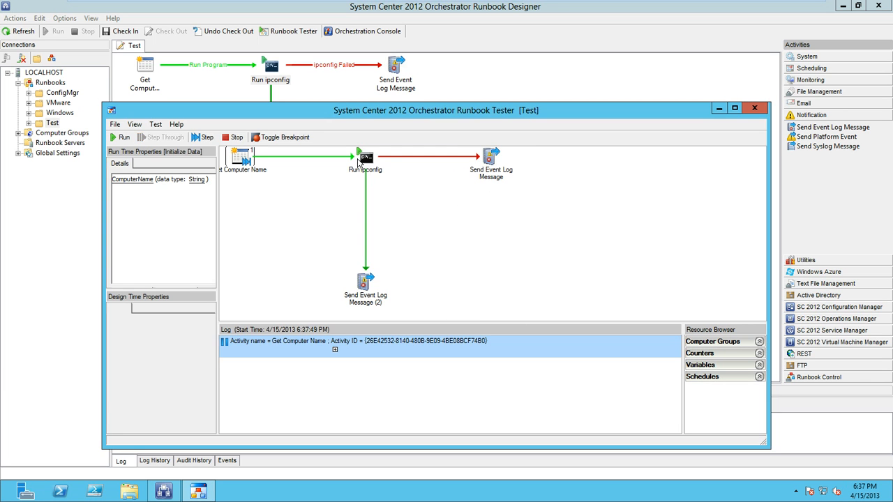
pyautogui.click(207, 136)
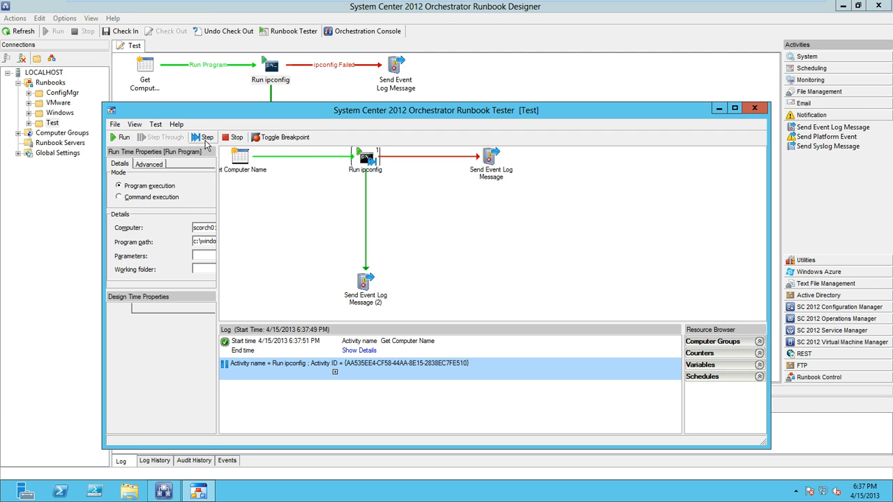
# Run the Run ipconfig activity and review its connection error details for SCORCH01.
pyautogui.click(204, 137)
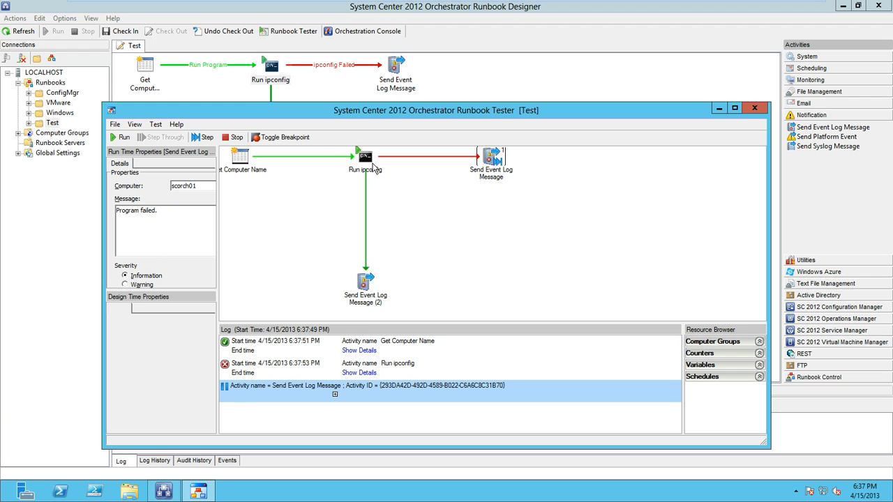
pyautogui.click(358, 373)
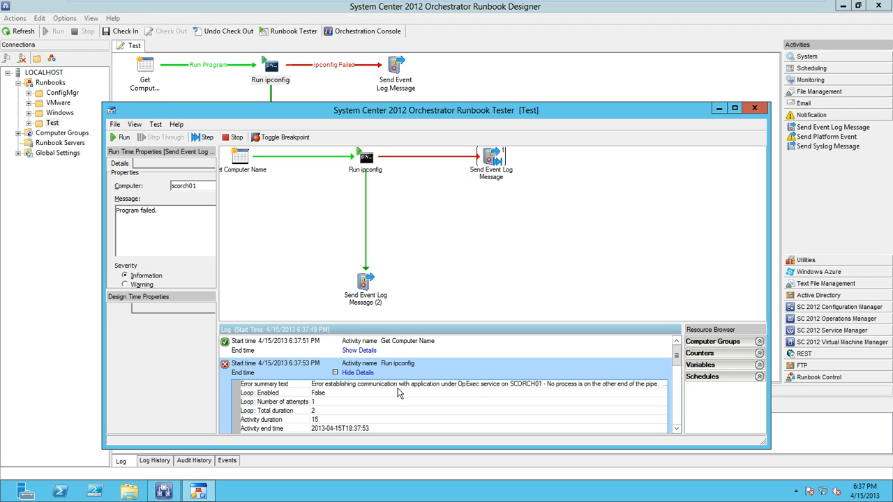
pyautogui.click(264, 383)
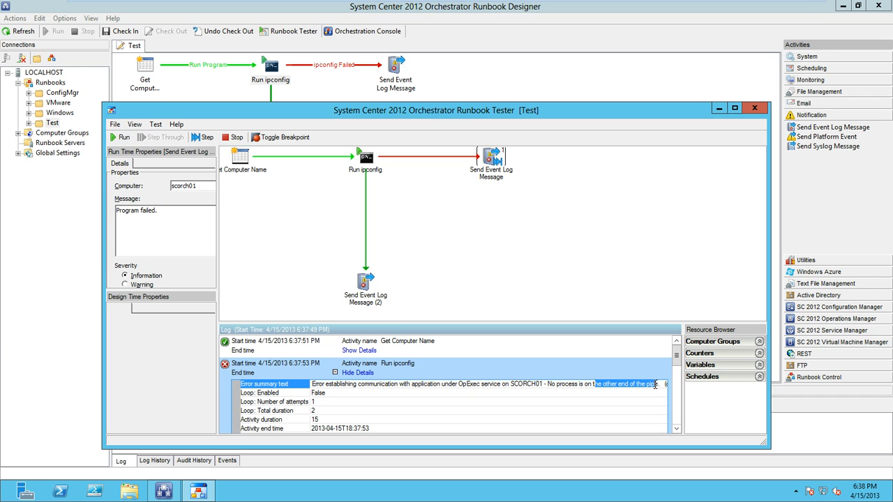
pyautogui.moveTo(461, 161)
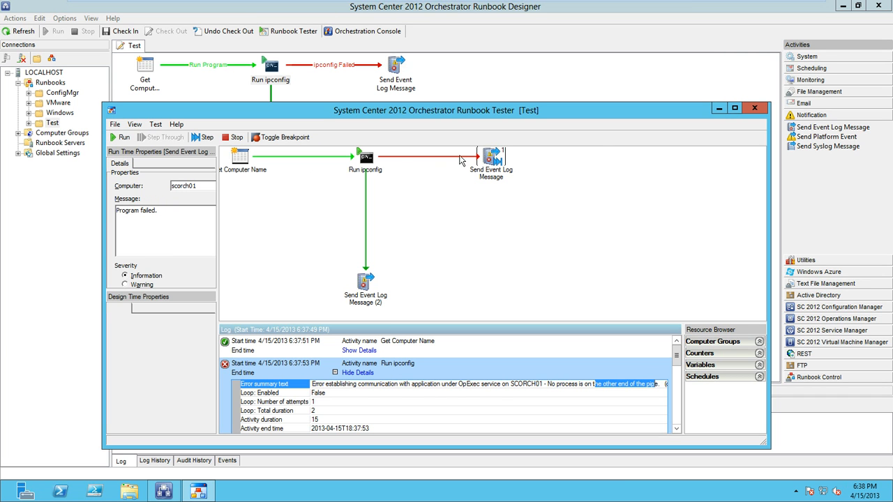
pyautogui.moveTo(368, 216)
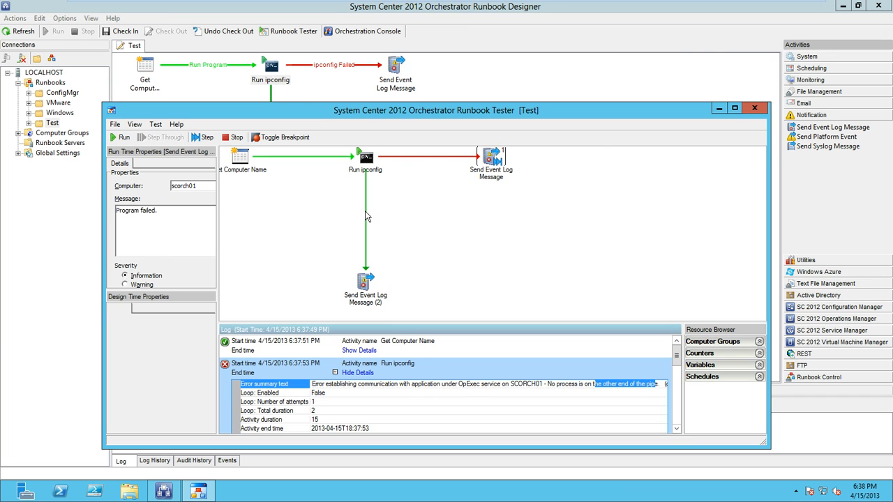
pyautogui.moveTo(412, 176)
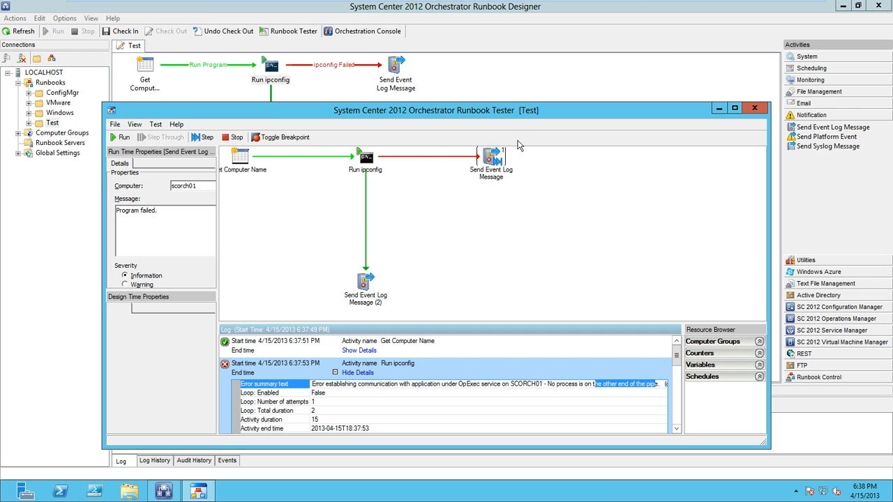
pyautogui.moveTo(203, 136)
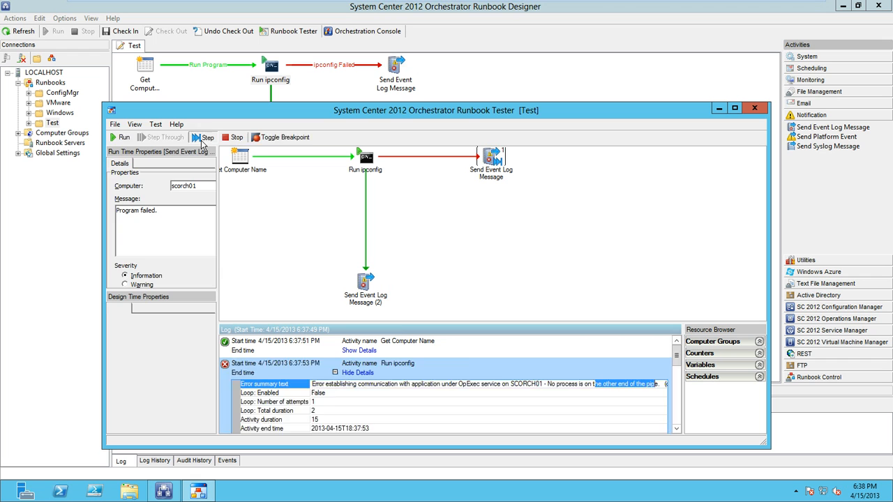
# Run Send Event Log Message and examine its logged 'Program failed.' description.
pyautogui.click(203, 137)
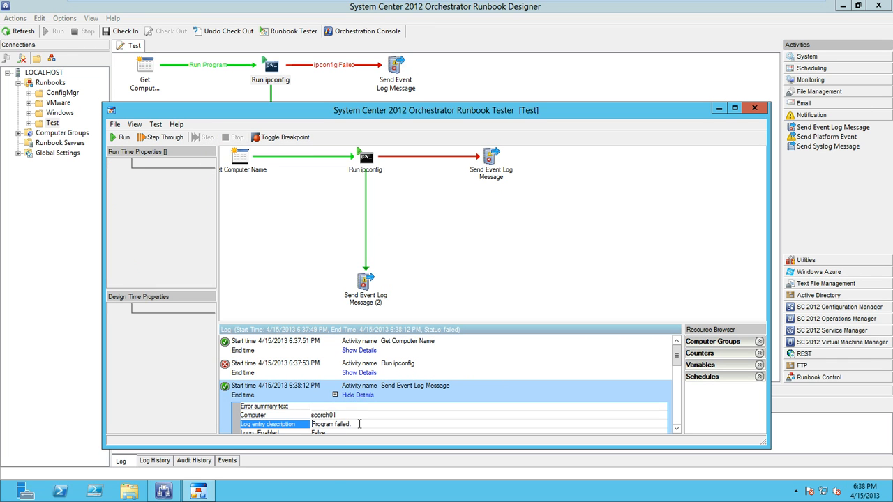
pyautogui.doubleClick(330, 425)
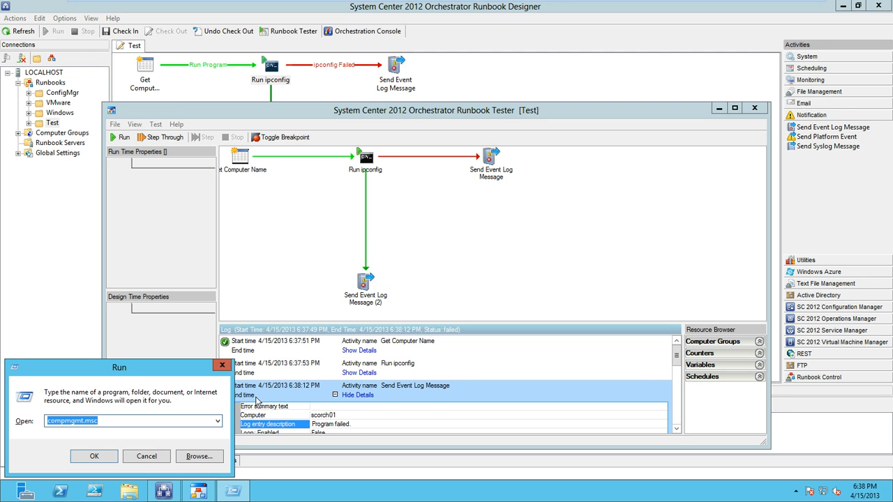
# Check the Application log's Orchestrator Runbook event 'Program failed.' in Computer Management, then close it.
pyautogui.click(95, 456)
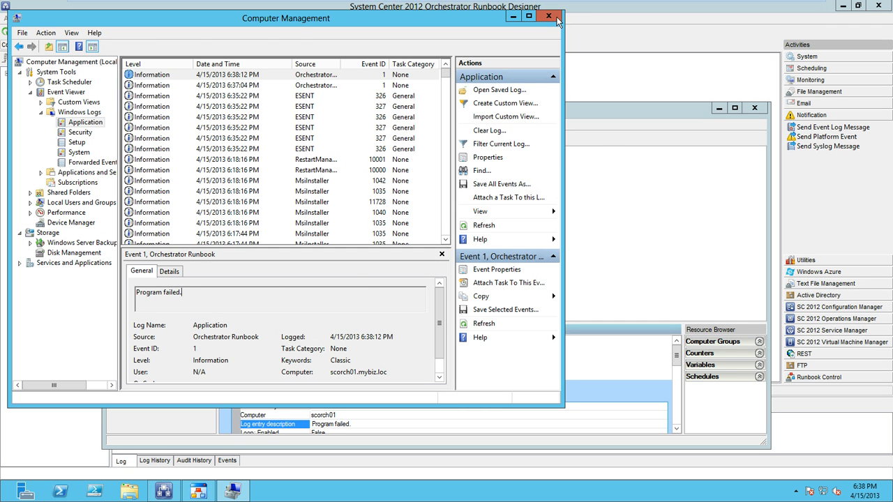
pyautogui.click(550, 15)
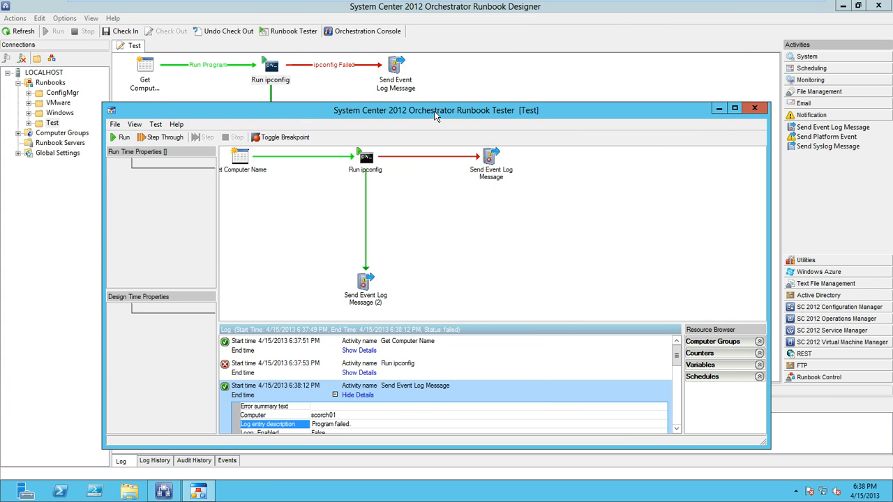
pyautogui.moveTo(753, 111)
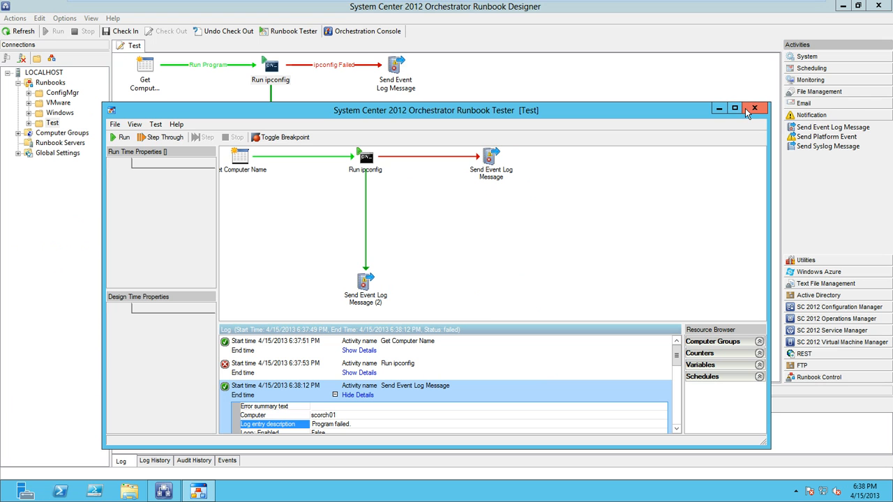
pyautogui.moveTo(754, 109)
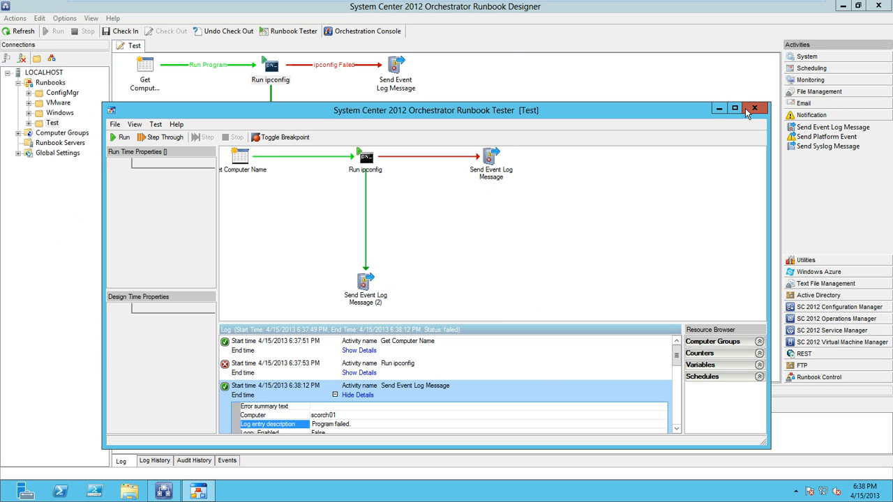
# Close Runbook Tester, returning to the Test runbook diagram in Designer.
pyautogui.click(753, 109)
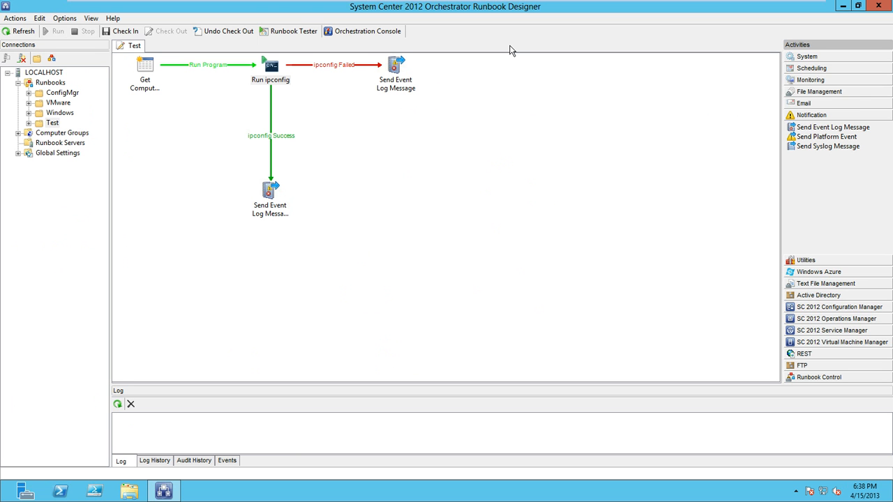
pyautogui.moveTo(650, 5)
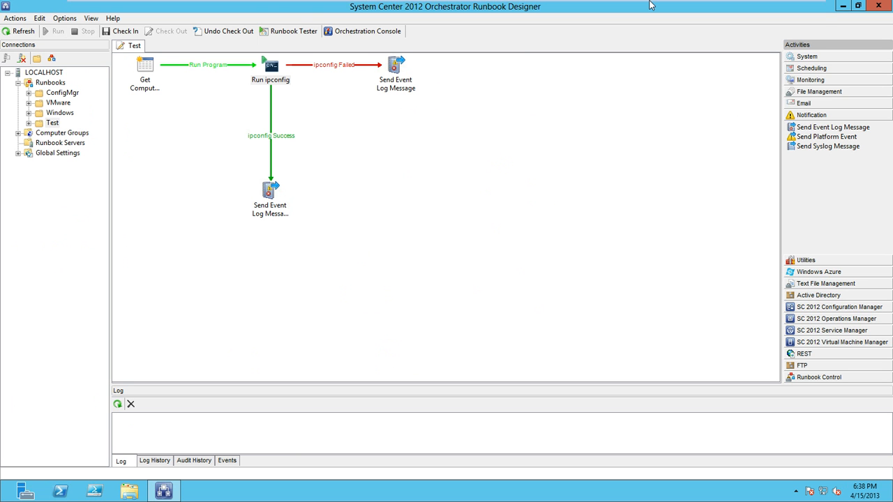